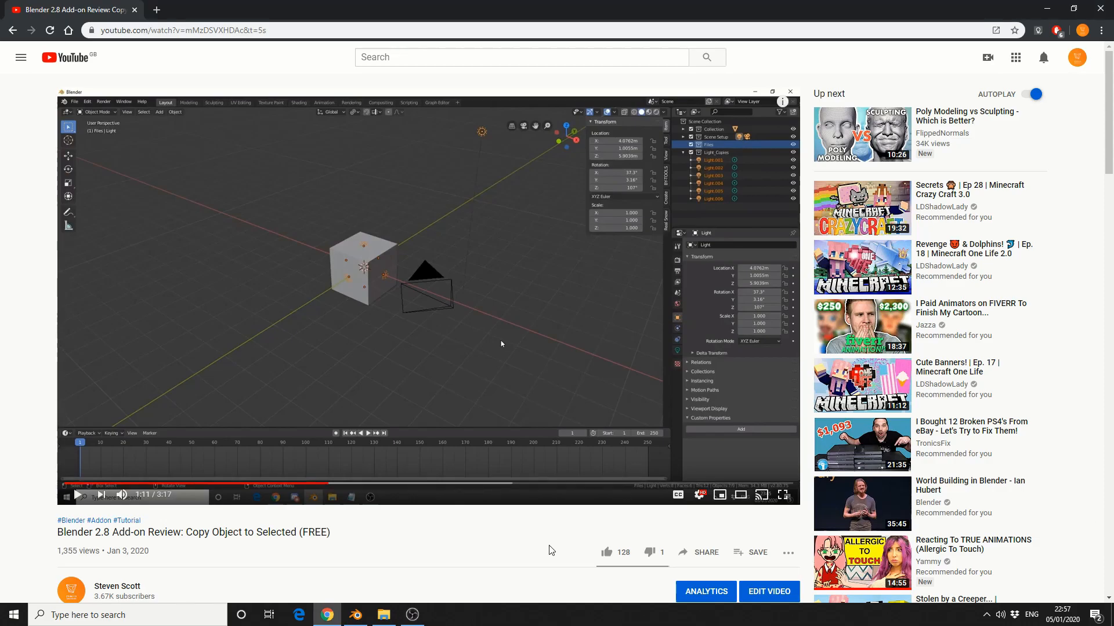
Step: Scroll down to the comments, including the reply linking the old Copy2 script
{"action": "scroll", "scroll_direction": "down", "scroll_amount": 3}
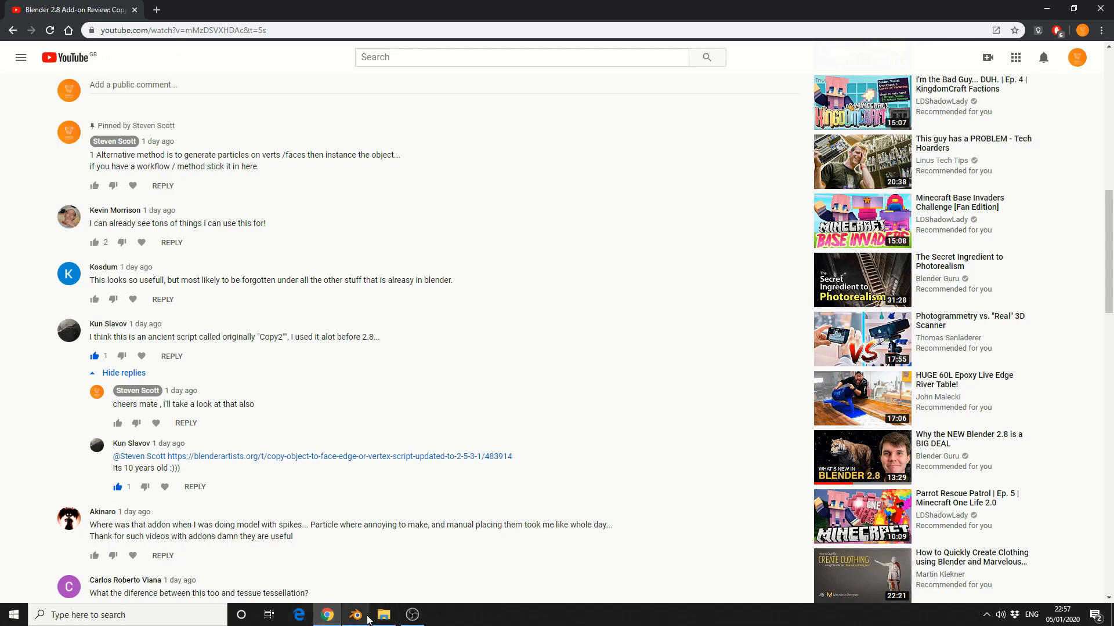
Step: Switch to Blender and add a low-segment torus with 144 faces at the origin
{"action": "left_click", "coordinate": [354, 614]}
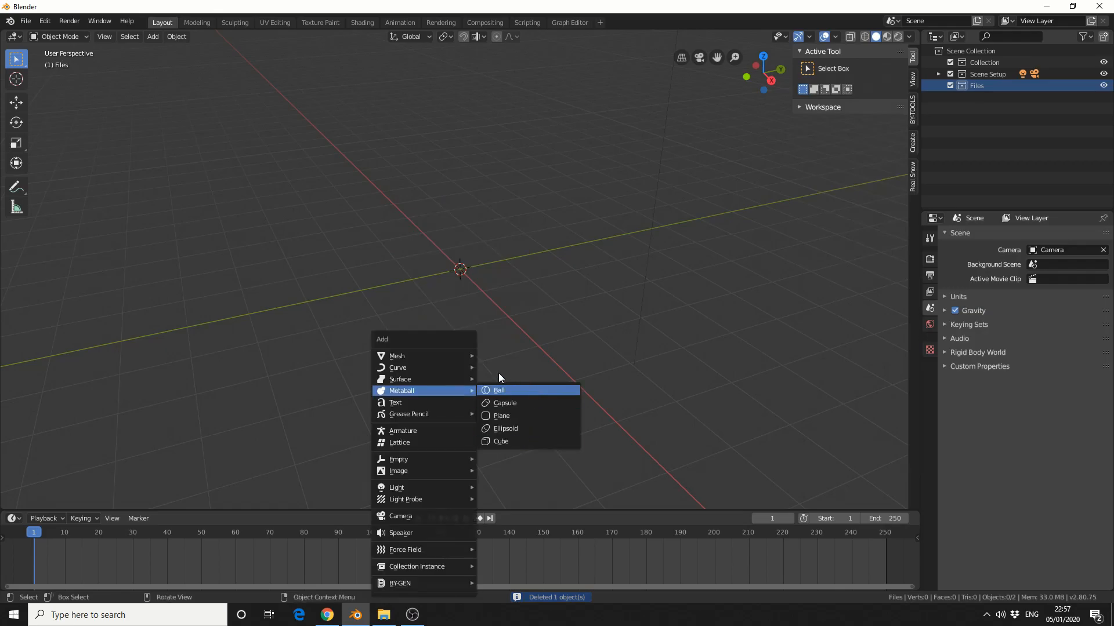
{"action": "mouse_move", "coordinate": [396, 355]}
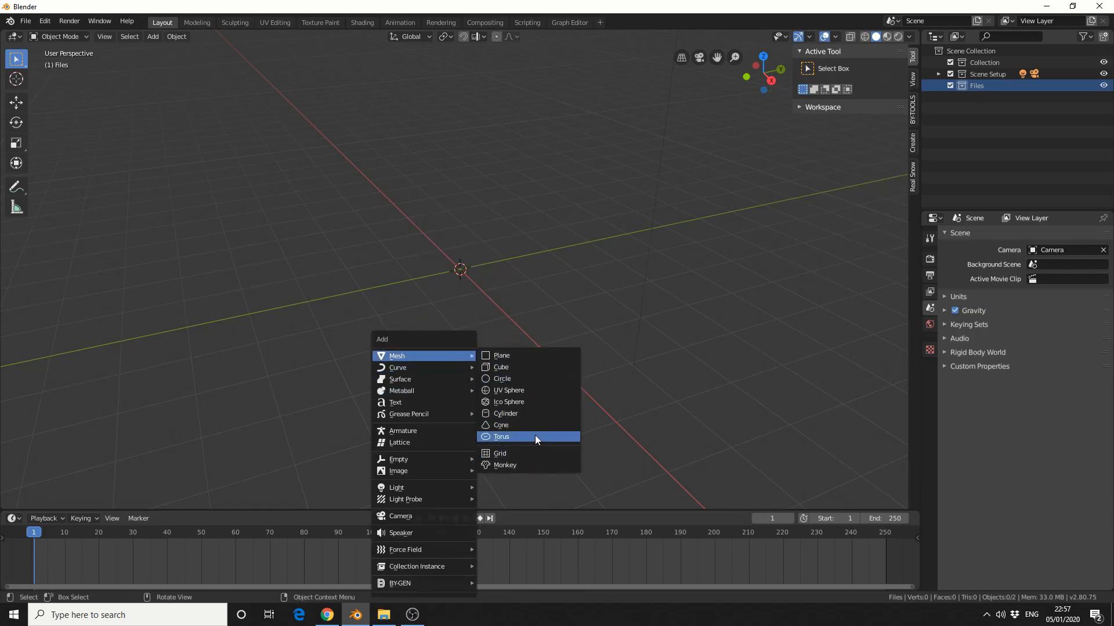
{"action": "left_click", "coordinate": [501, 437]}
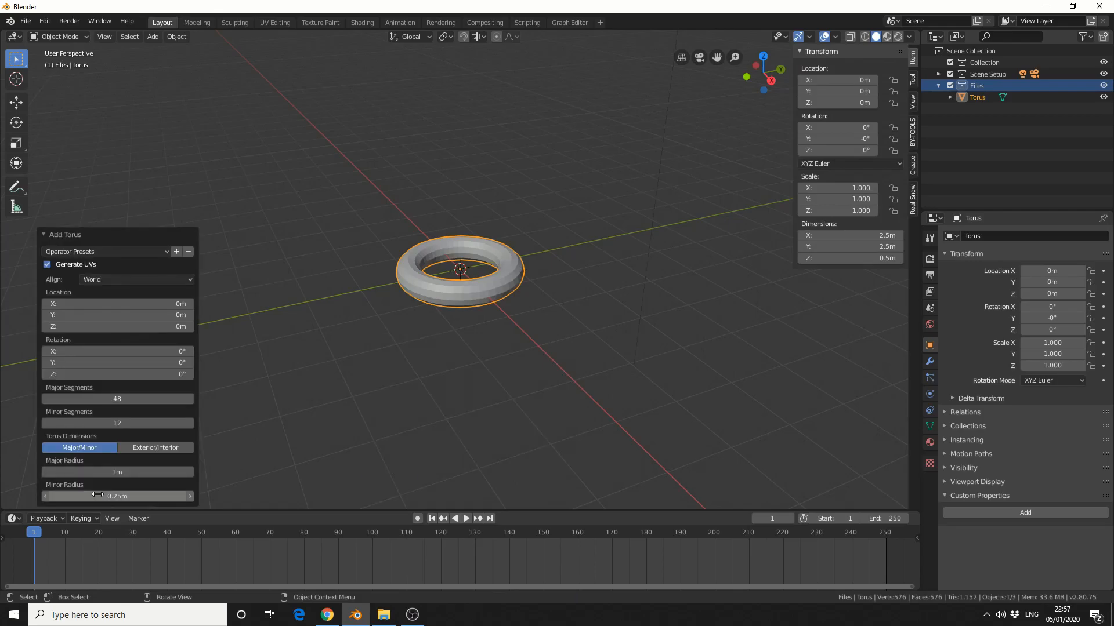
{"action": "left_click", "coordinate": [117, 398]}
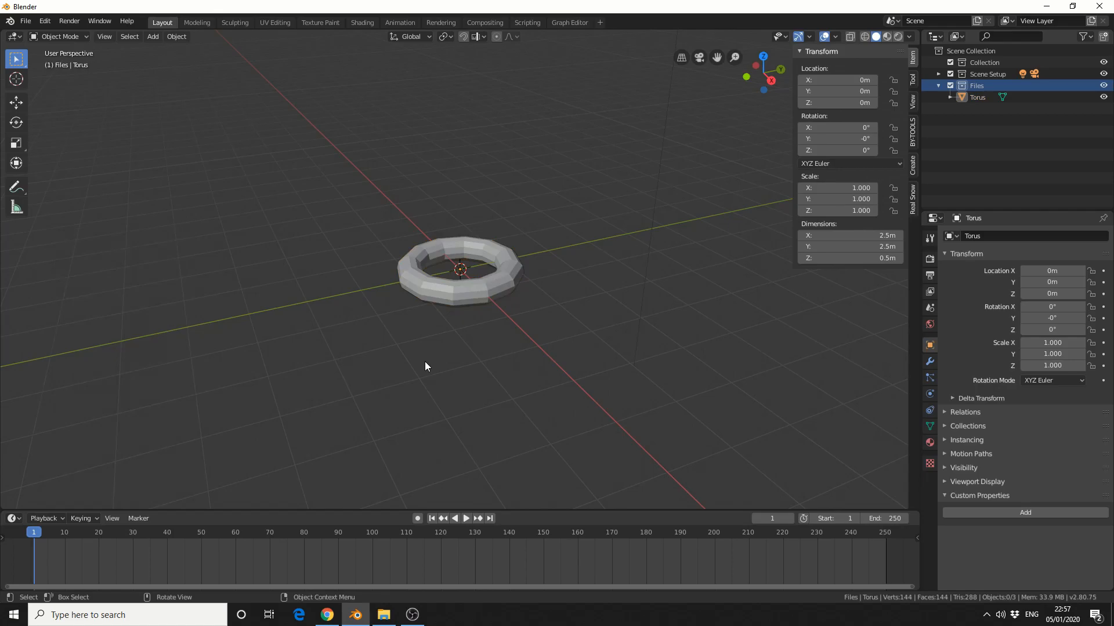
Step: In Edit Mode, select the torus's outer 12-face loop, then return to Object Mode
{"action": "key", "text": "Tab"}
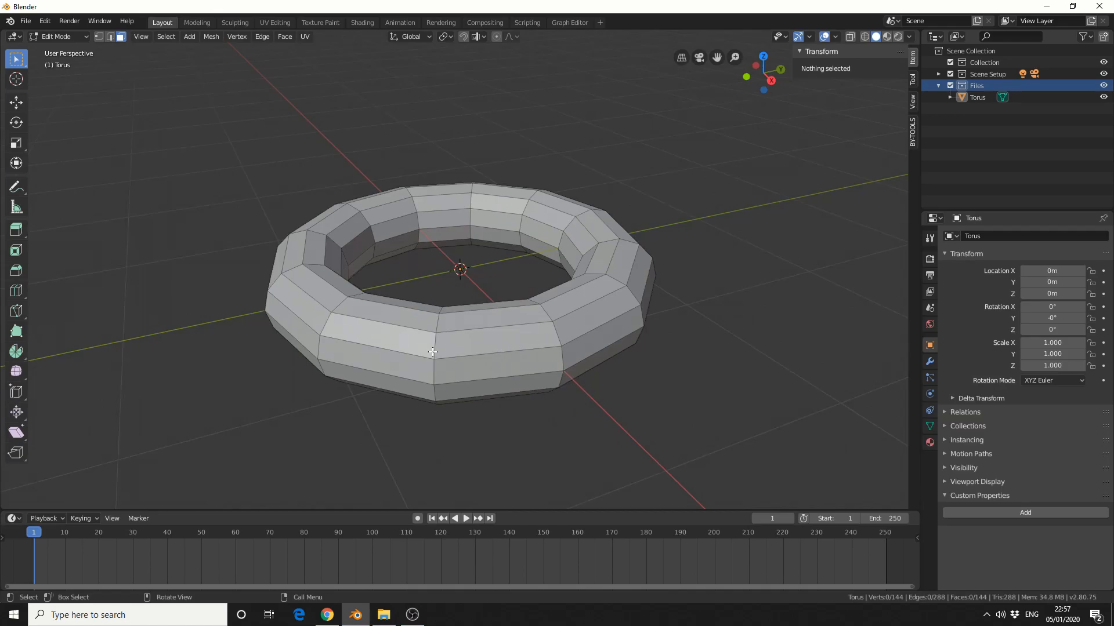
{"action": "left_click", "coordinate": [433, 348]}
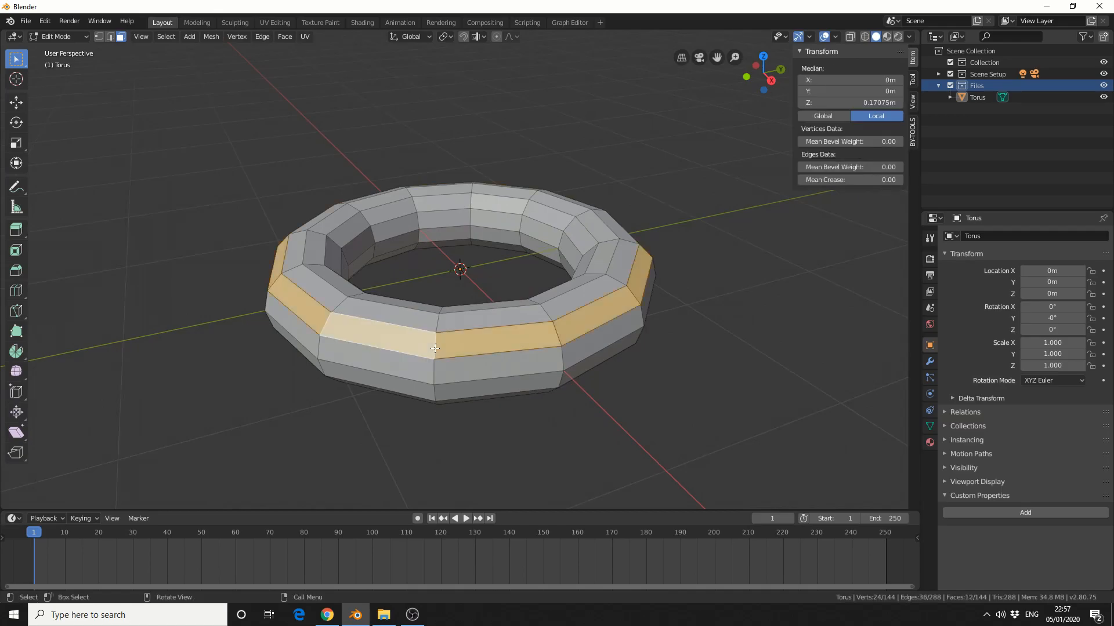
{"action": "key", "text": "Tab"}
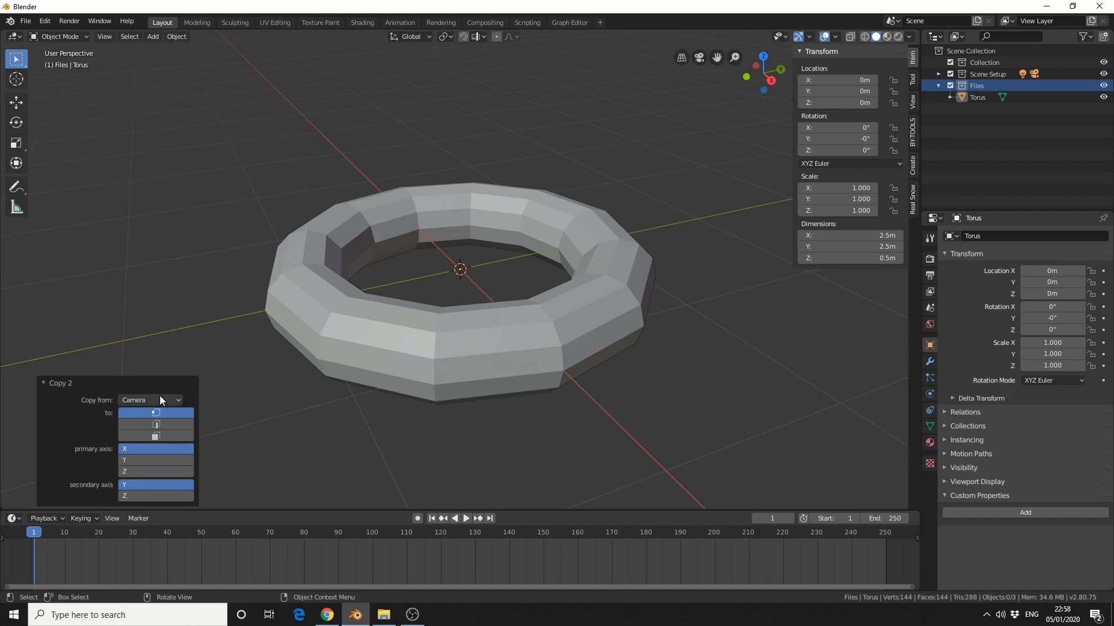
Step: Set Copy 2's Copy from to Light, placing lights on the torus's selected faces
{"action": "left_click", "coordinate": [150, 400]}
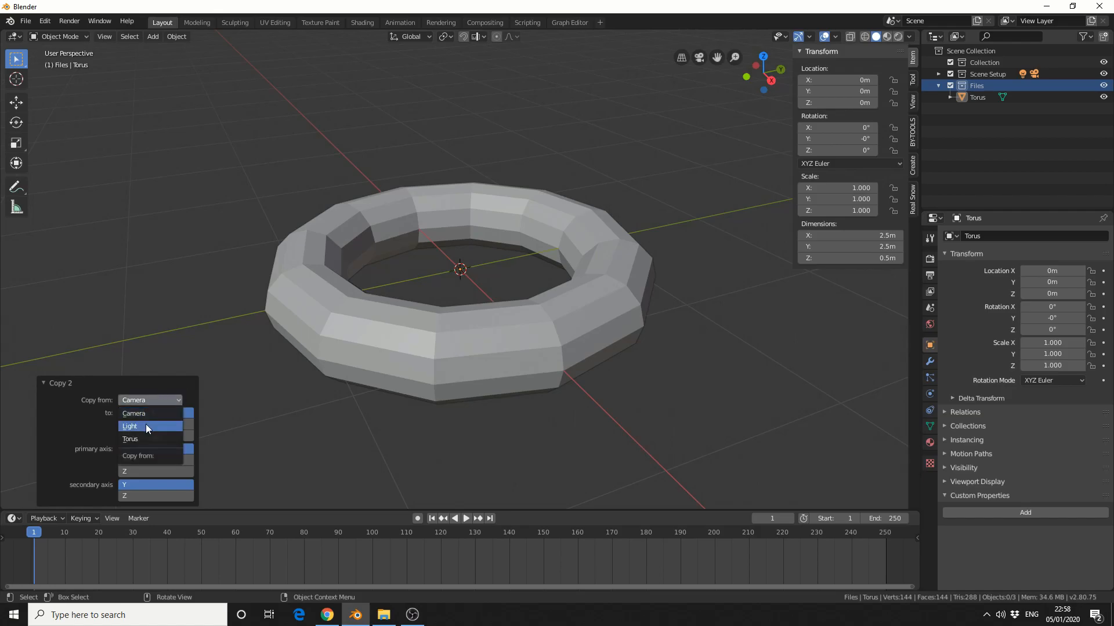
{"action": "left_click", "coordinate": [130, 427]}
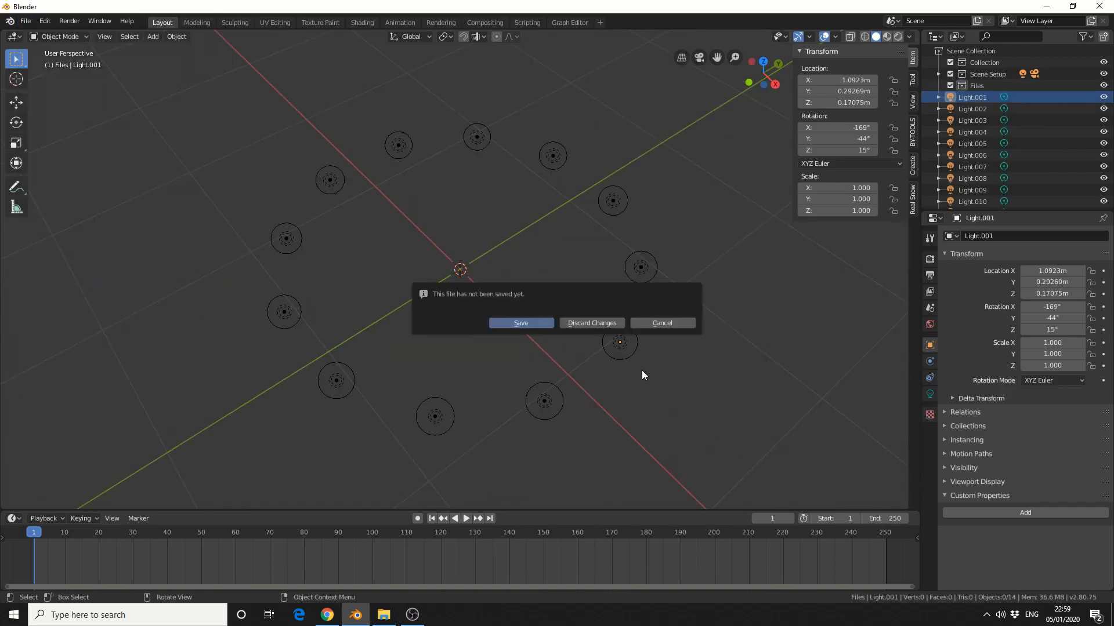
Step: Discard changes for a fresh scene, add a cone at X −4.5559 m, and reselect the cube
{"action": "left_click", "coordinate": [590, 323]}
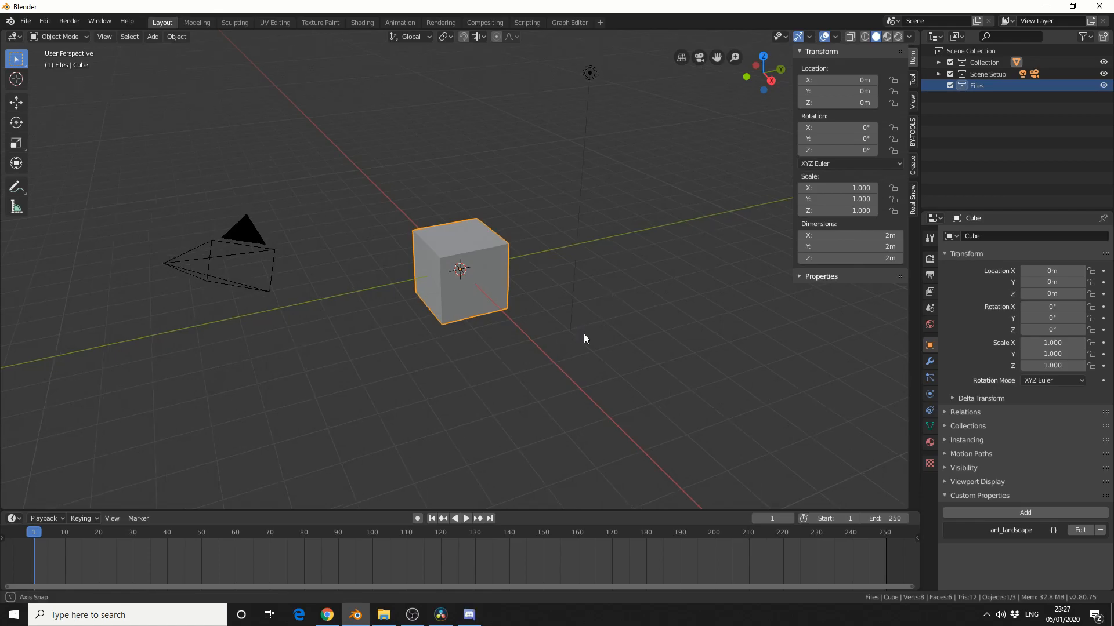
{"action": "left_click_drag", "start_coordinate": [584, 339], "coordinate": [453, 348]}
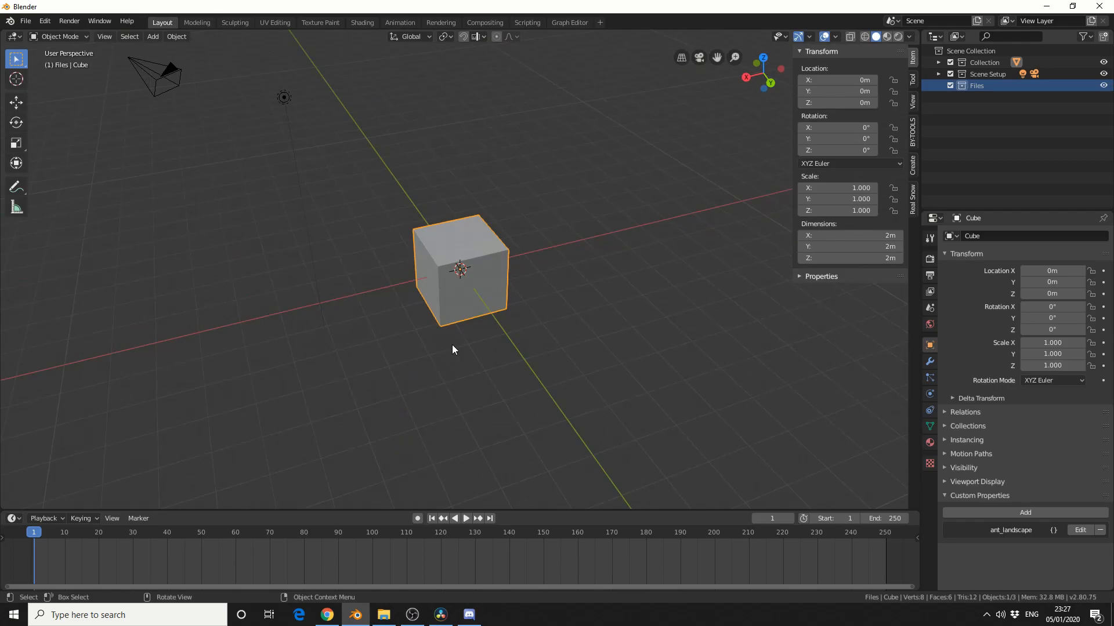
{"action": "left_click", "coordinate": [152, 36]}
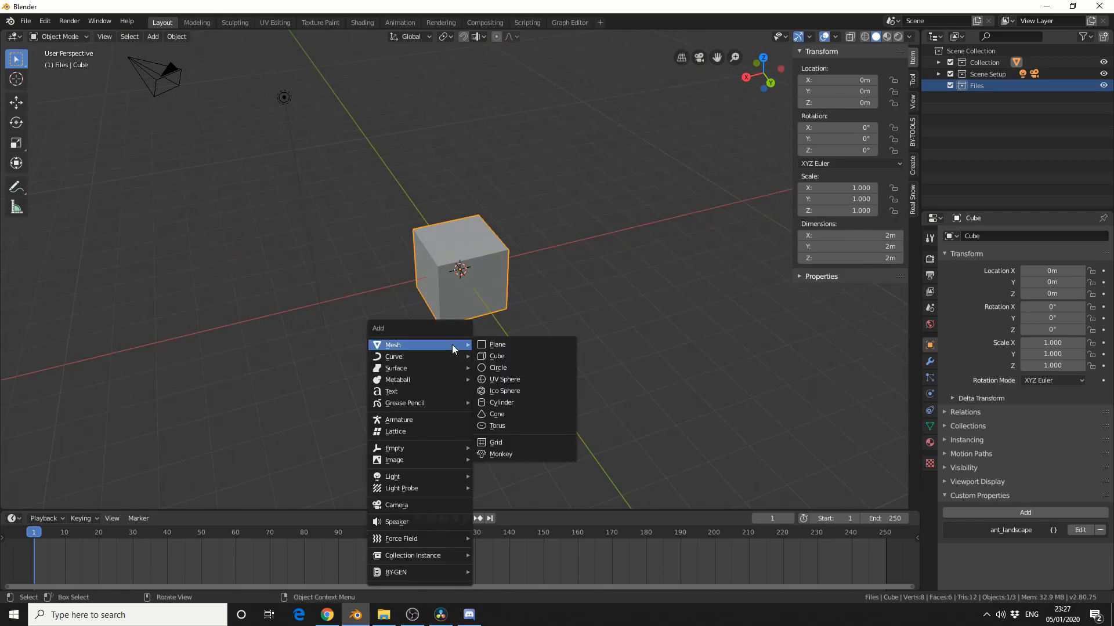
{"action": "left_click", "coordinate": [498, 414]}
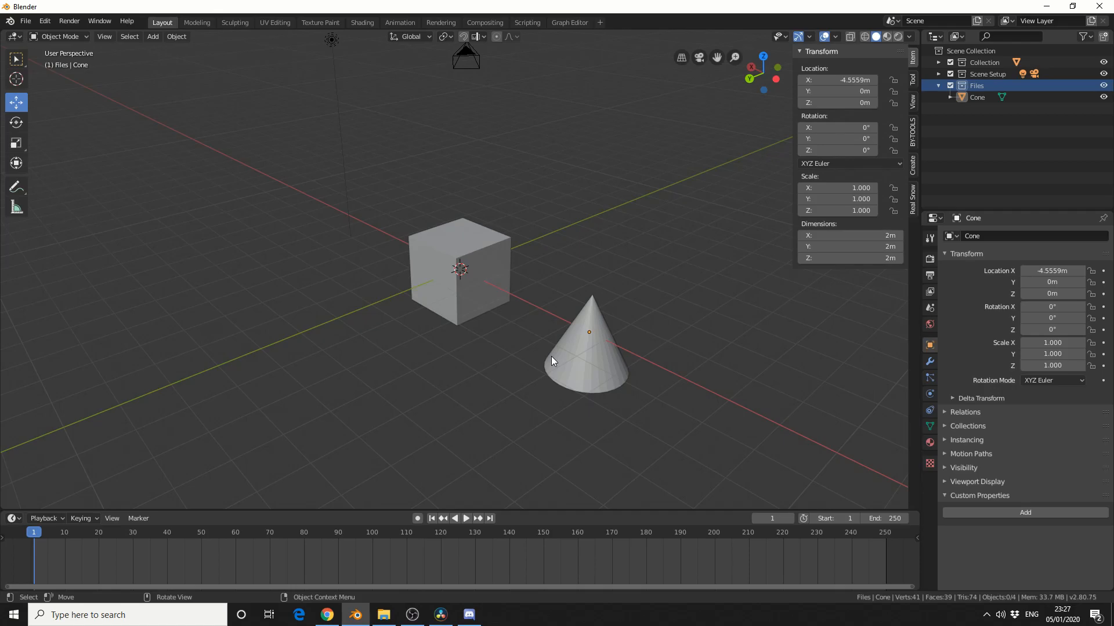
{"action": "mouse_move", "coordinate": [469, 224]}
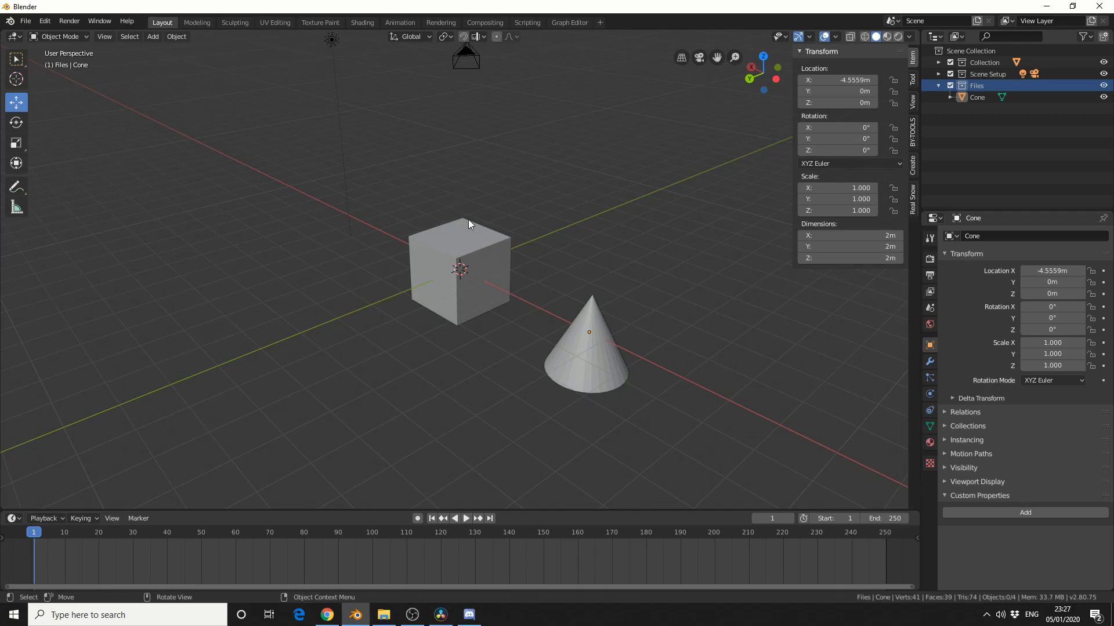
{"action": "left_click", "coordinate": [459, 269]}
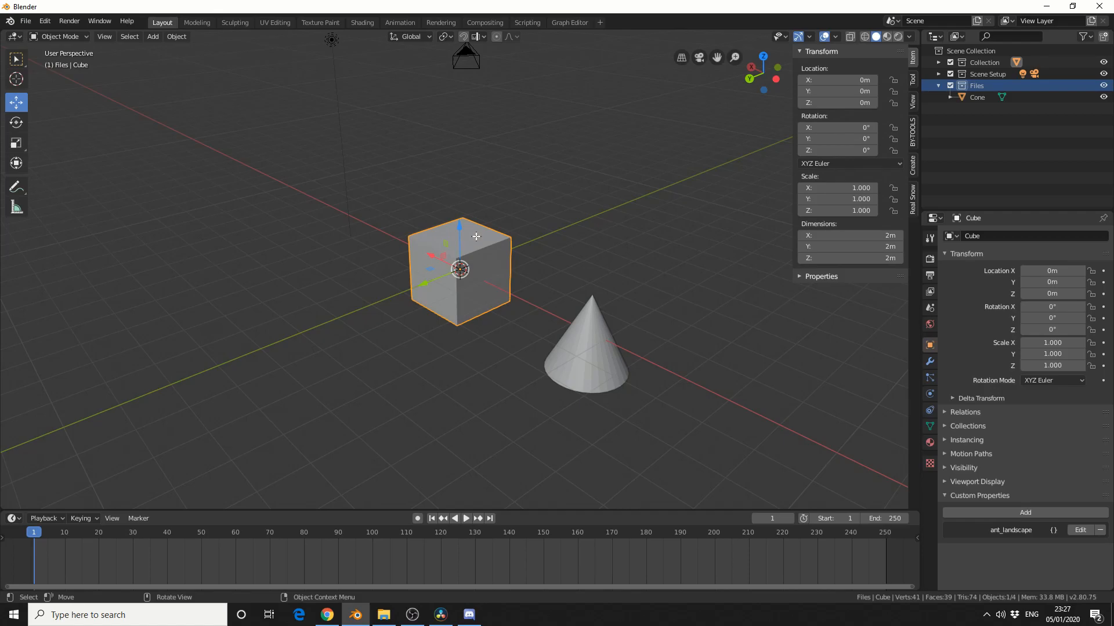
Step: Enter Edit Mode on the cube and pick a target face
{"action": "key", "text": "Tab"}
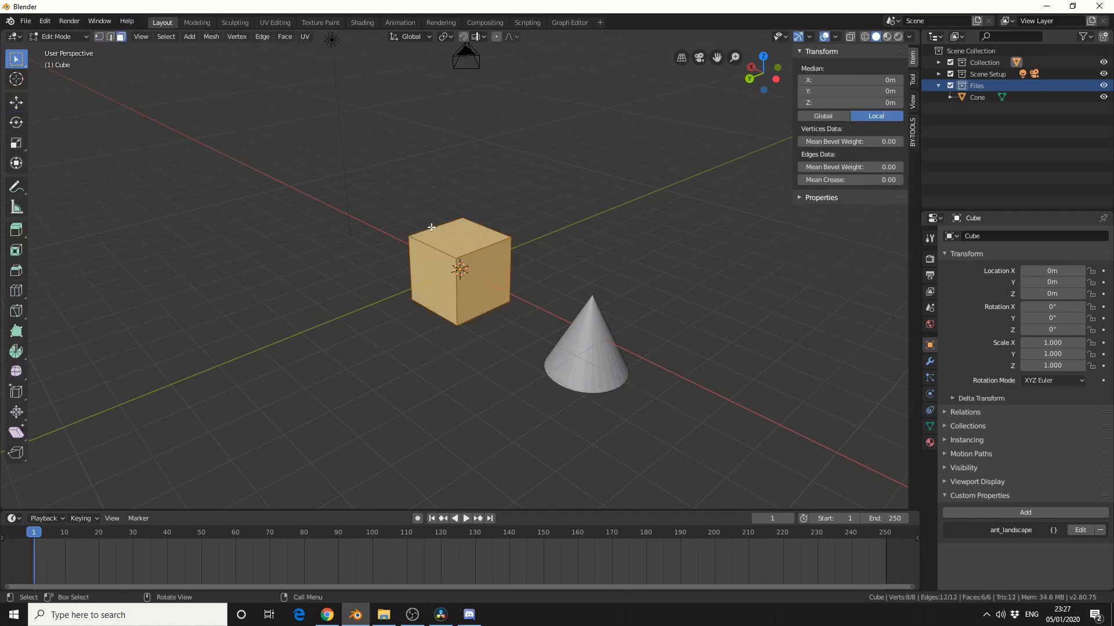
{"action": "left_click", "coordinate": [458, 227]}
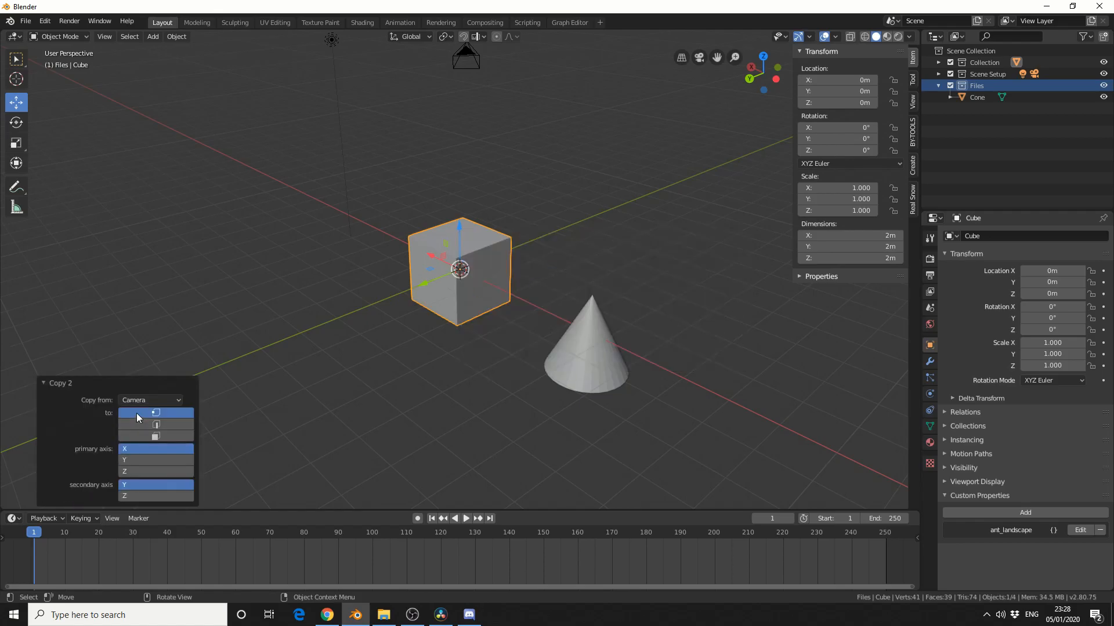
{"action": "left_click", "coordinate": [150, 399]}
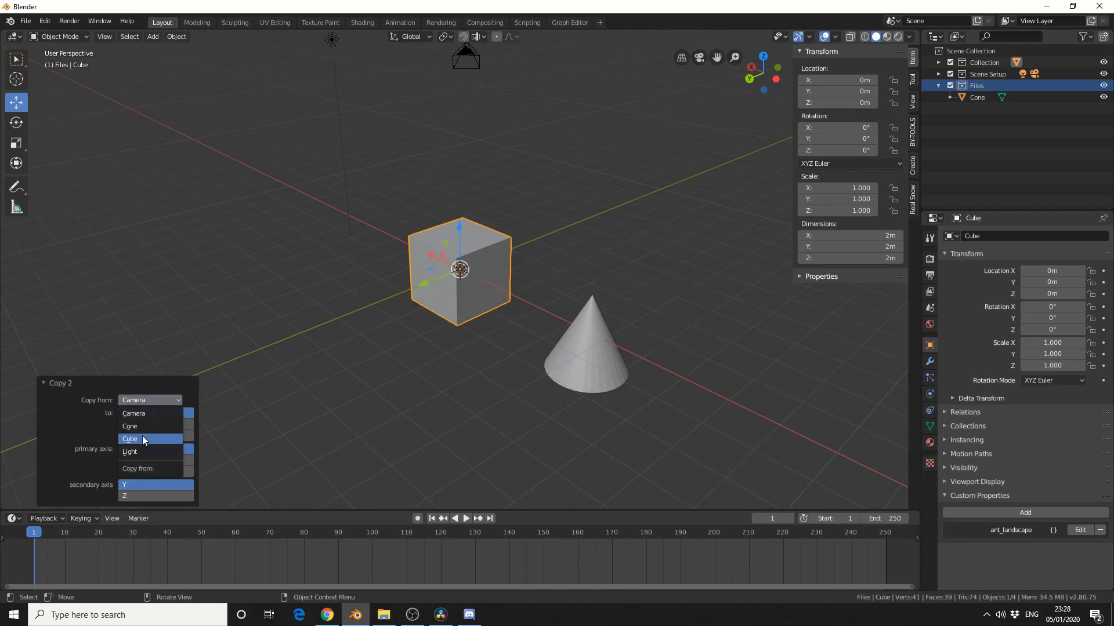
{"action": "left_click", "coordinate": [129, 426]}
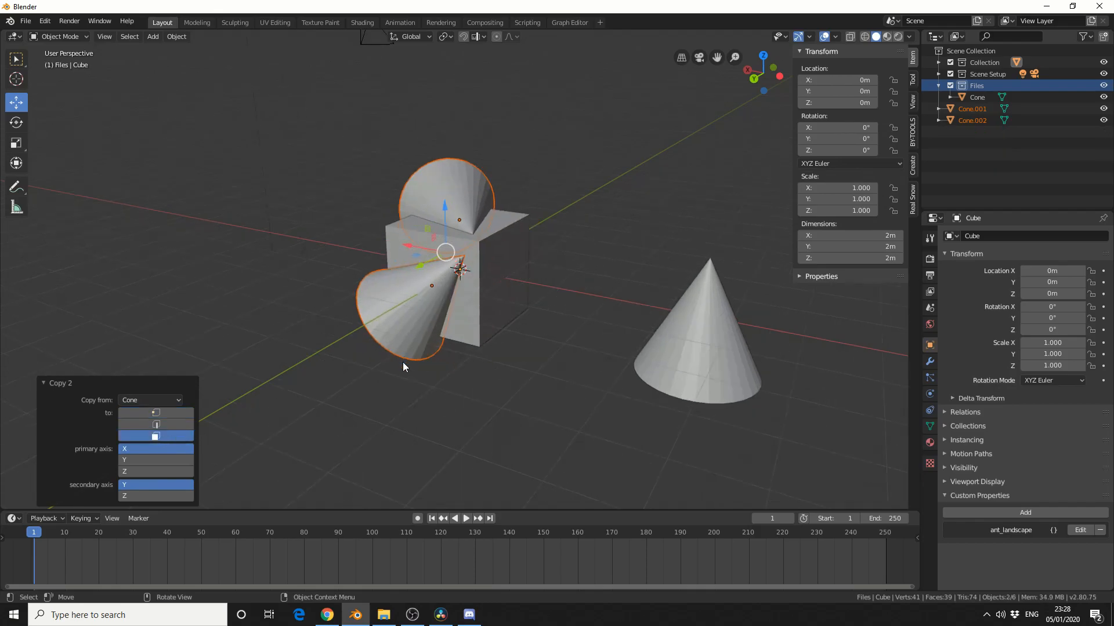
{"action": "left_click", "coordinate": [149, 471]}
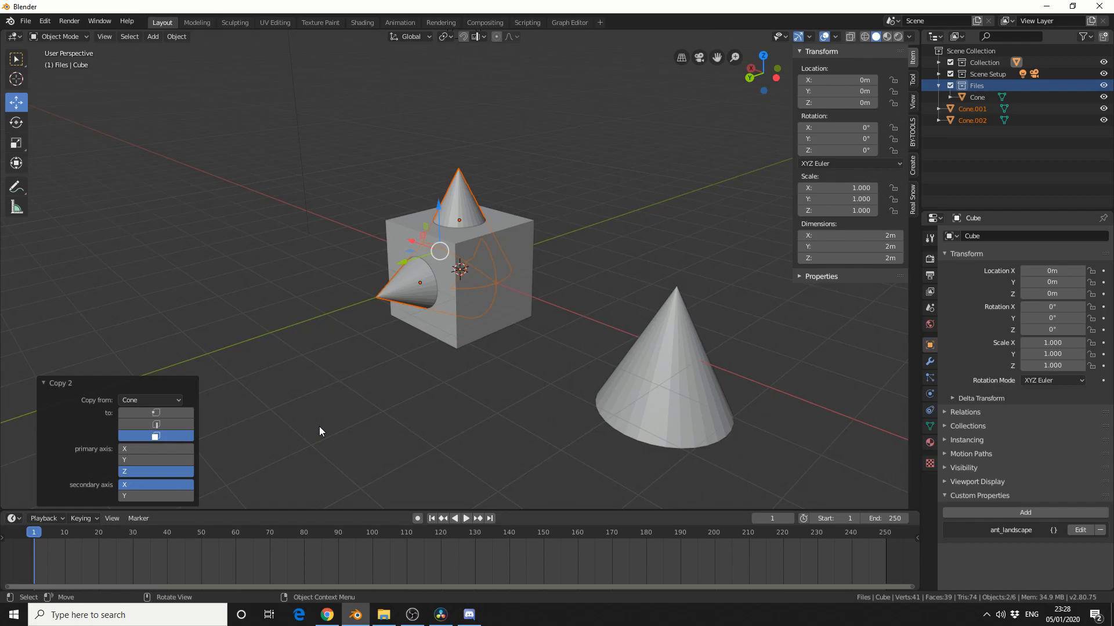
{"action": "mouse_move", "coordinate": [657, 361]}
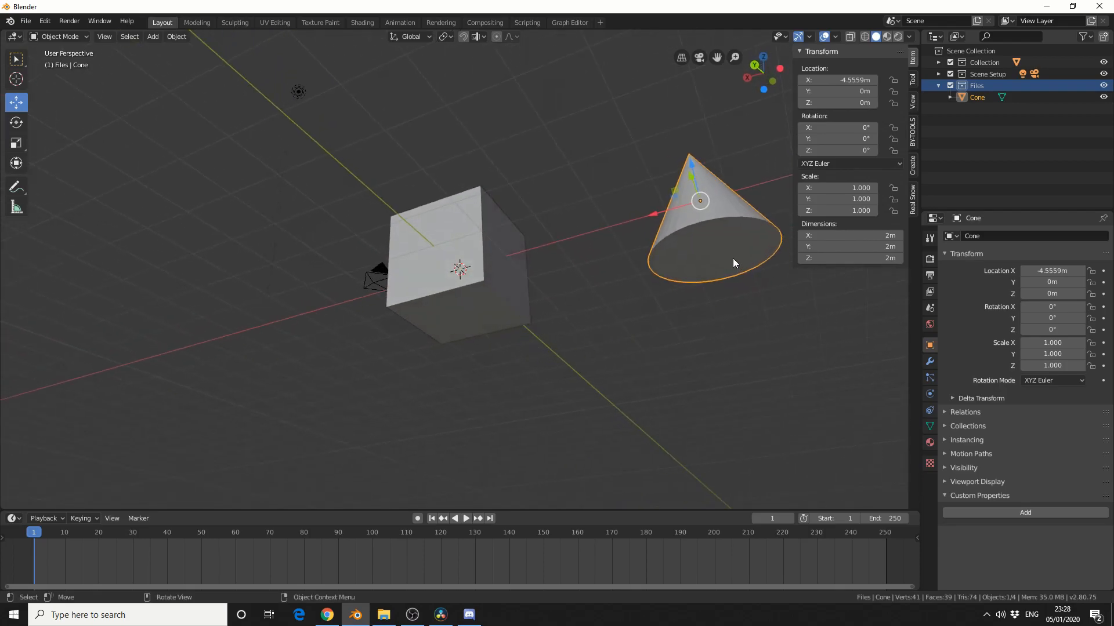
Step: Move the cone's origin to its base, then mark two cube faces as copy targets
{"action": "left_click", "coordinate": [708, 256]}
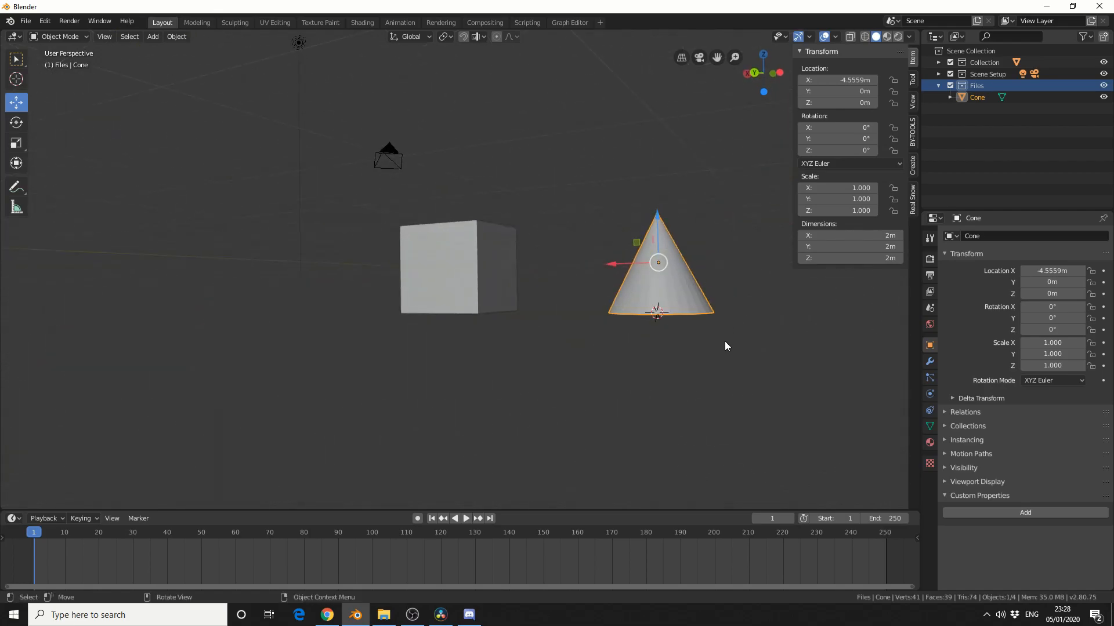
{"action": "mouse_move", "coordinate": [184, 47]}
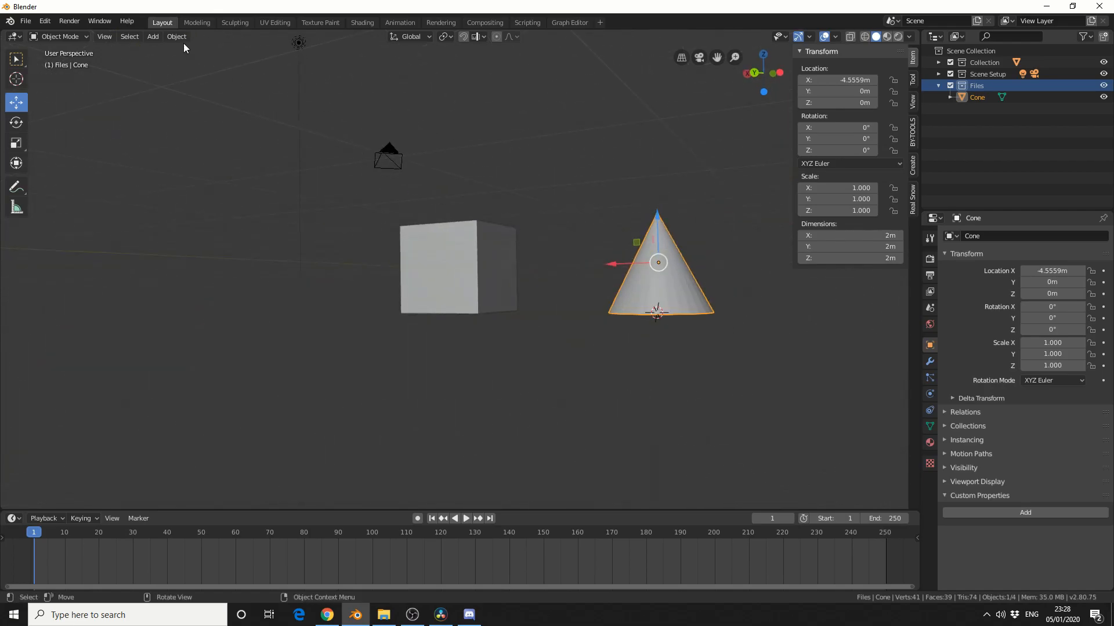
{"action": "left_click", "coordinate": [176, 36]}
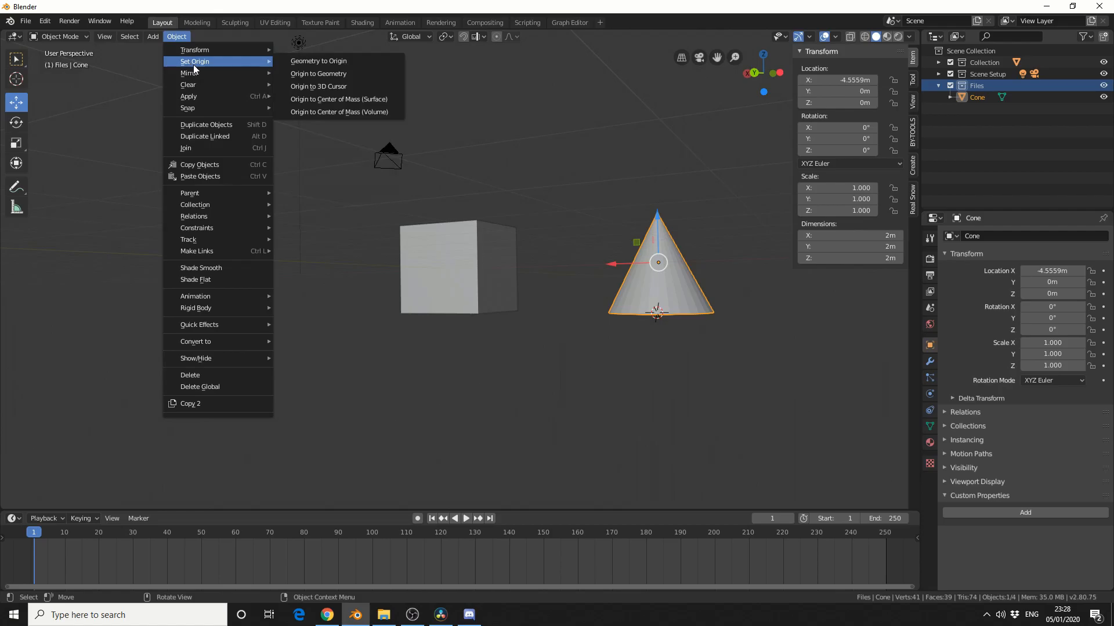
{"action": "left_click", "coordinate": [319, 86]}
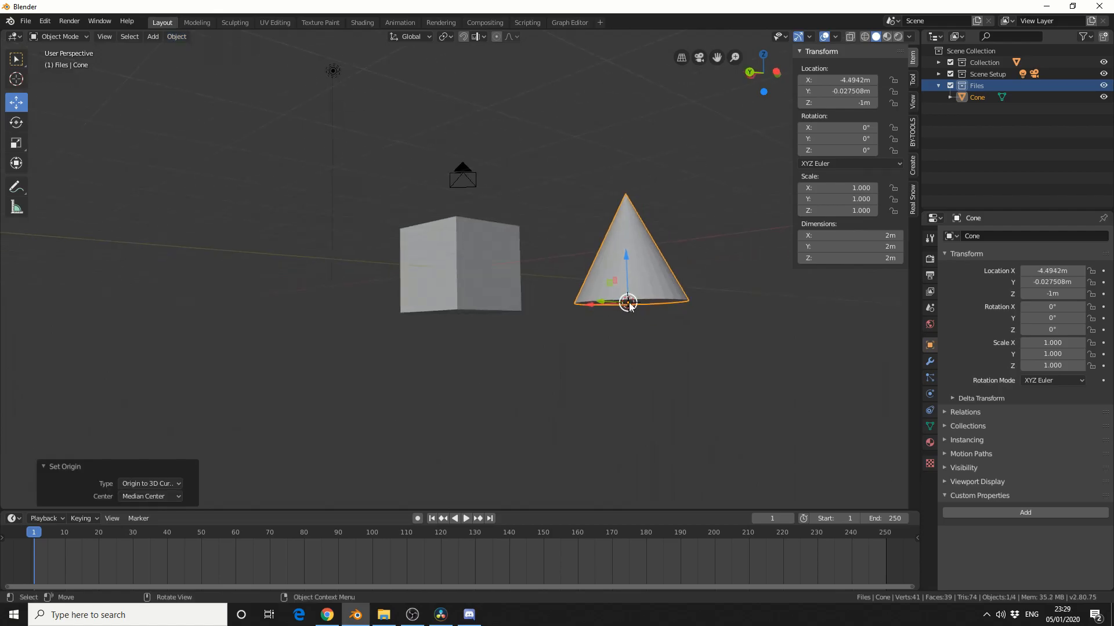
{"action": "mouse_move", "coordinate": [600, 371]}
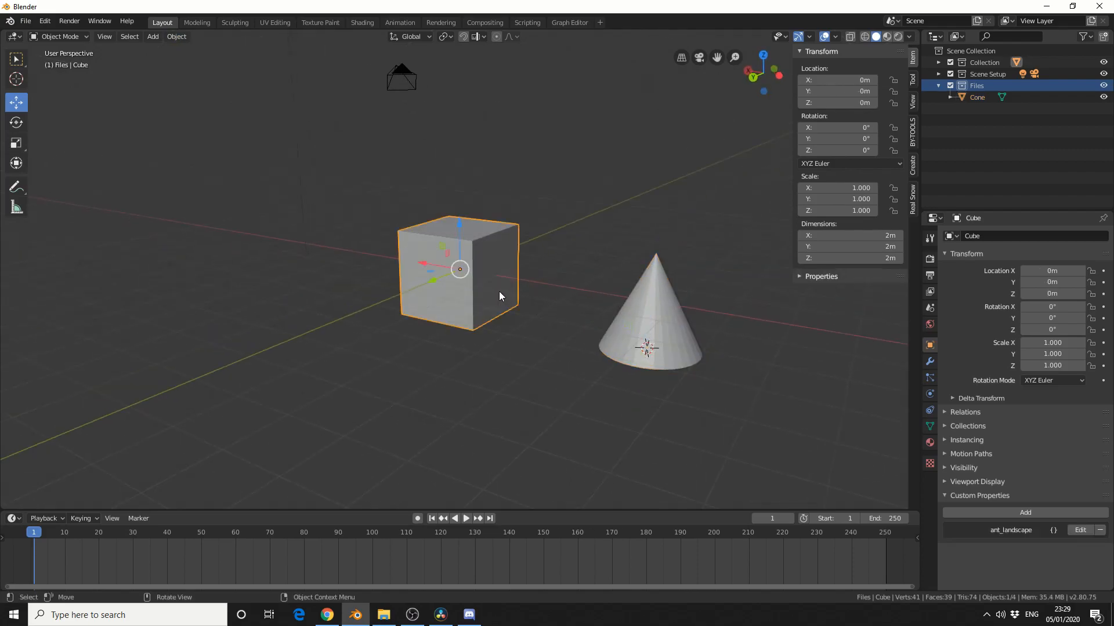
{"action": "key", "text": "Tab"}
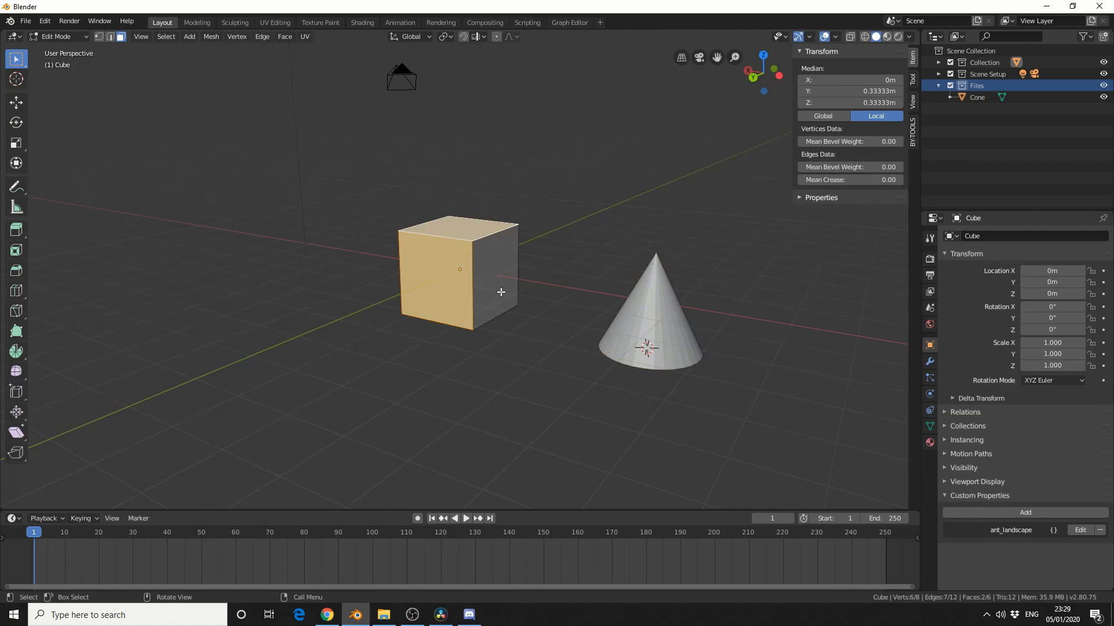
{"action": "key", "text": "Tab"}
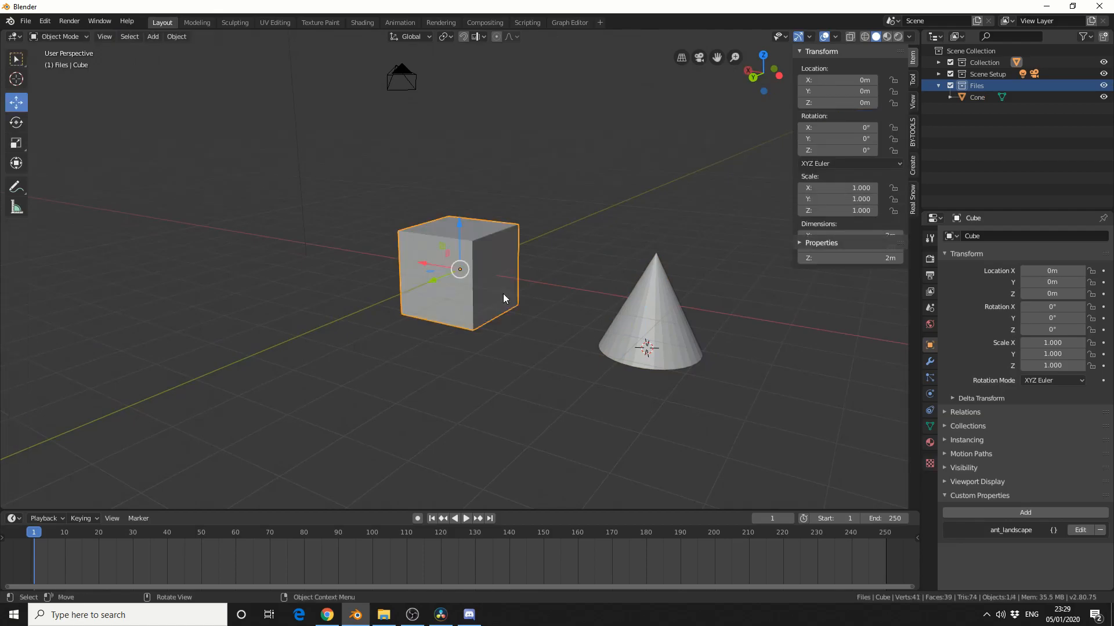